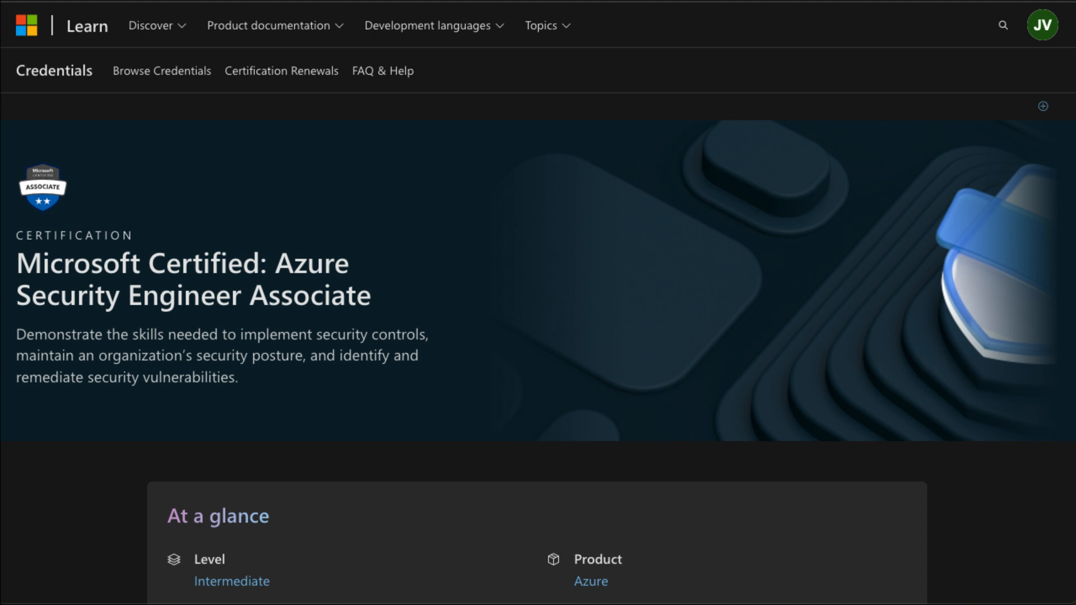
pyautogui.moveTo(19, 301)
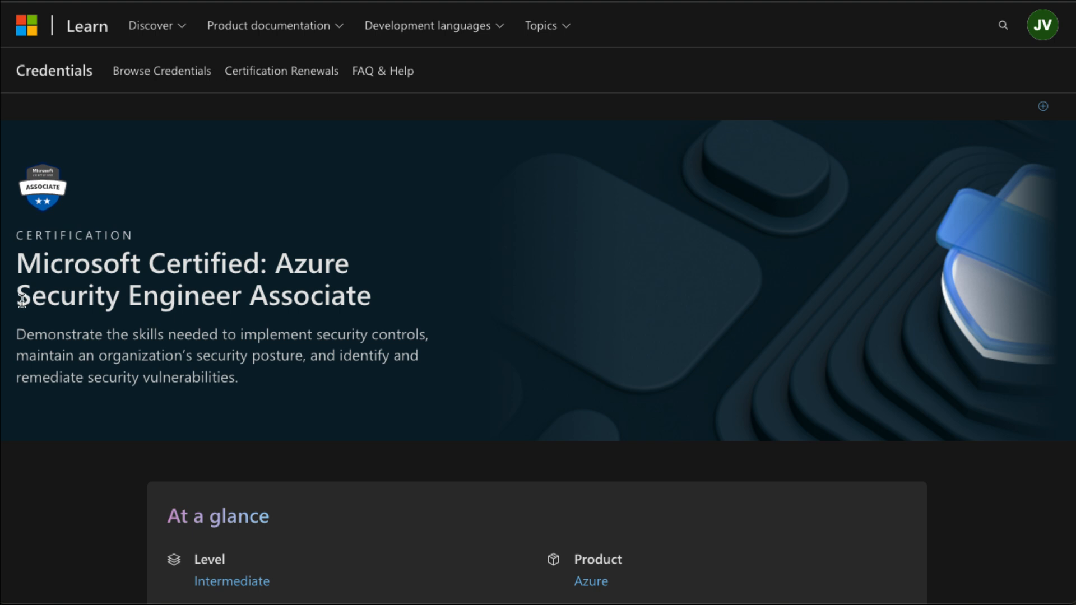
pyautogui.moveTo(324, 307)
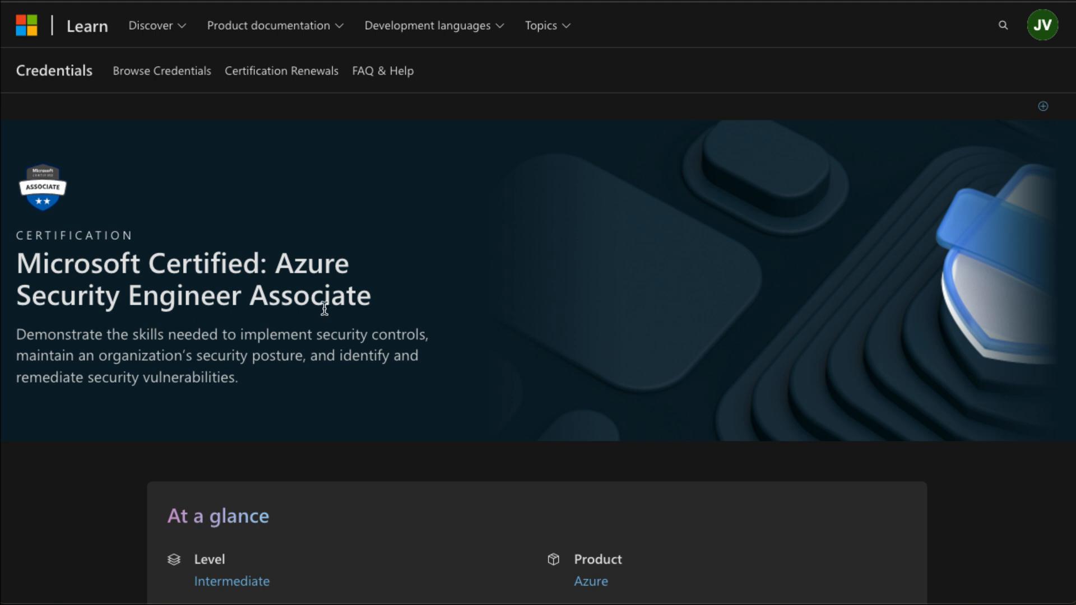
pyautogui.moveTo(302, 458)
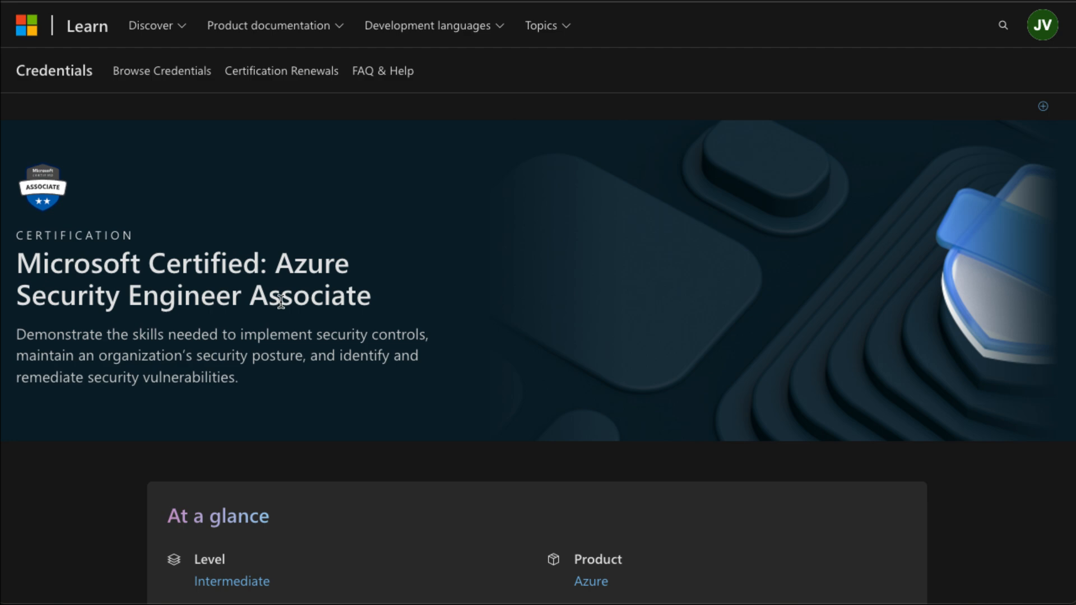
# Step: Scroll the AZ-500 certification page toward the AZ-500T00-A course link
pyautogui.scroll(-3)
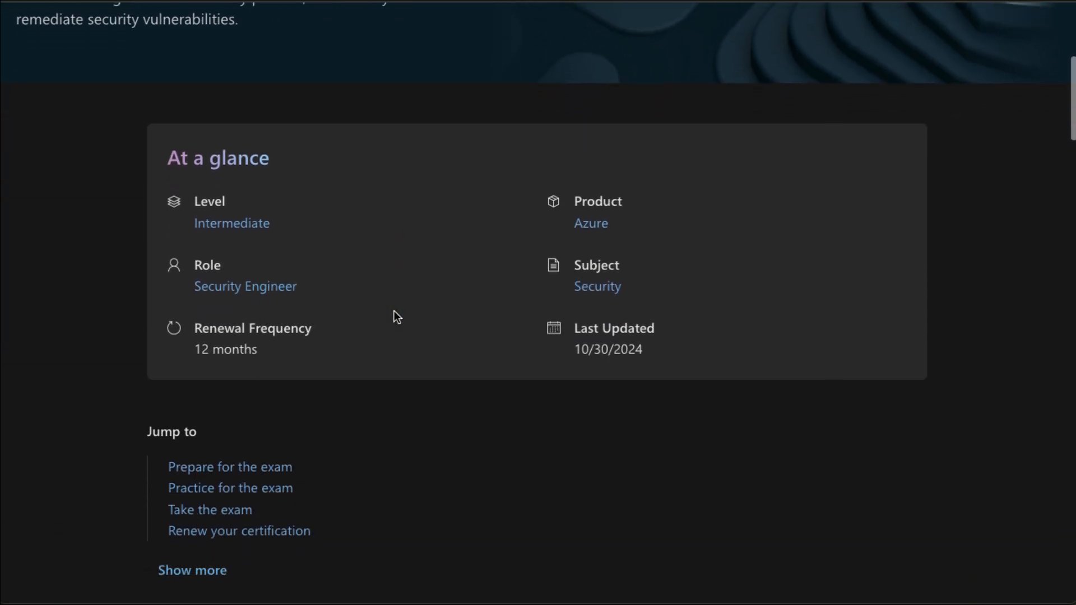
pyautogui.scroll(-3)
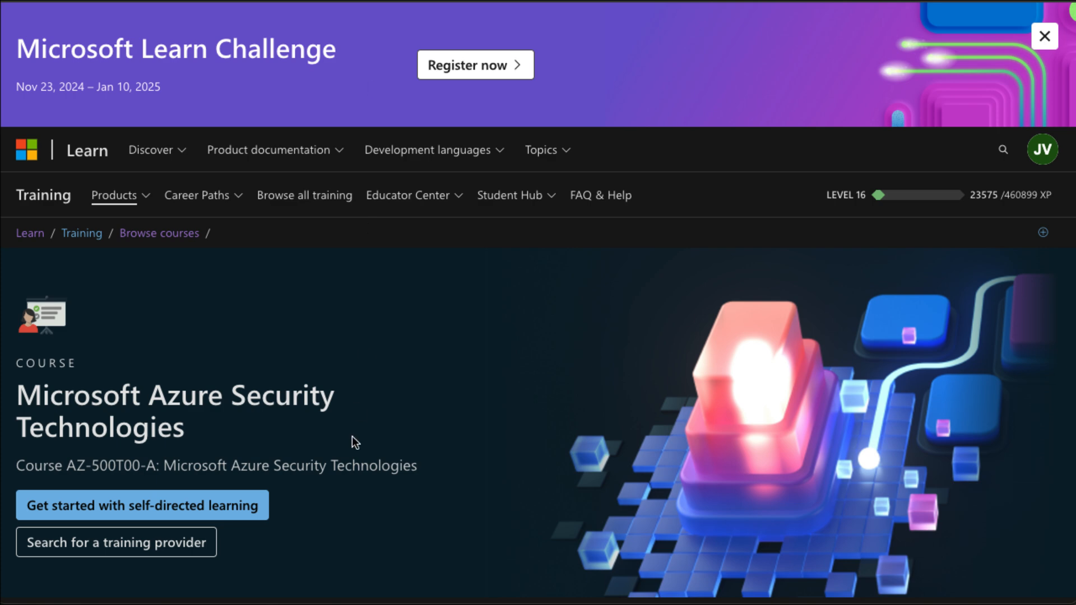
pyautogui.scroll(-3)
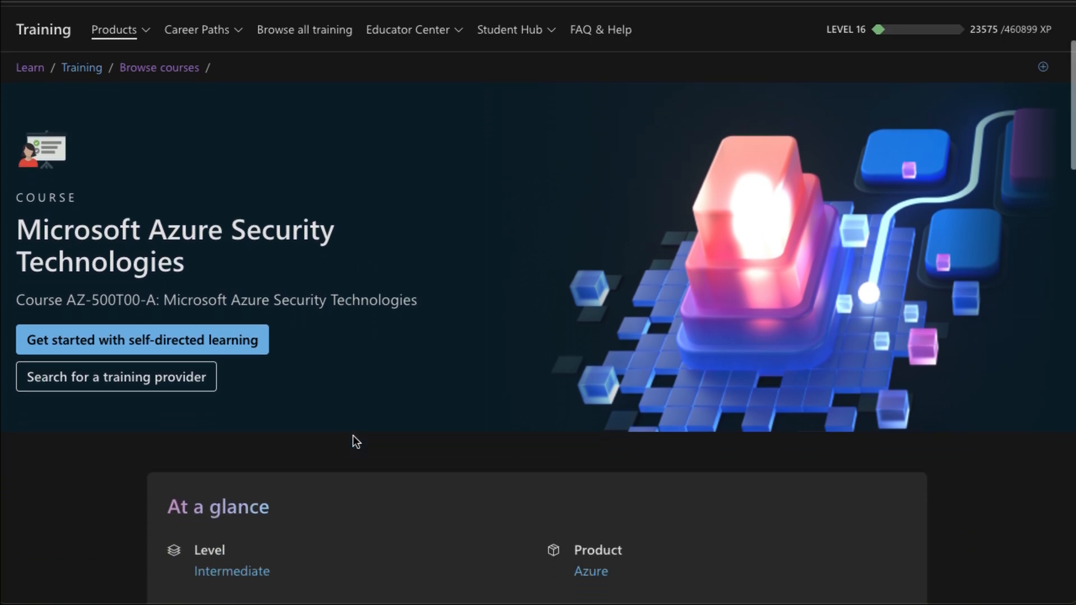
pyautogui.scroll(-3)
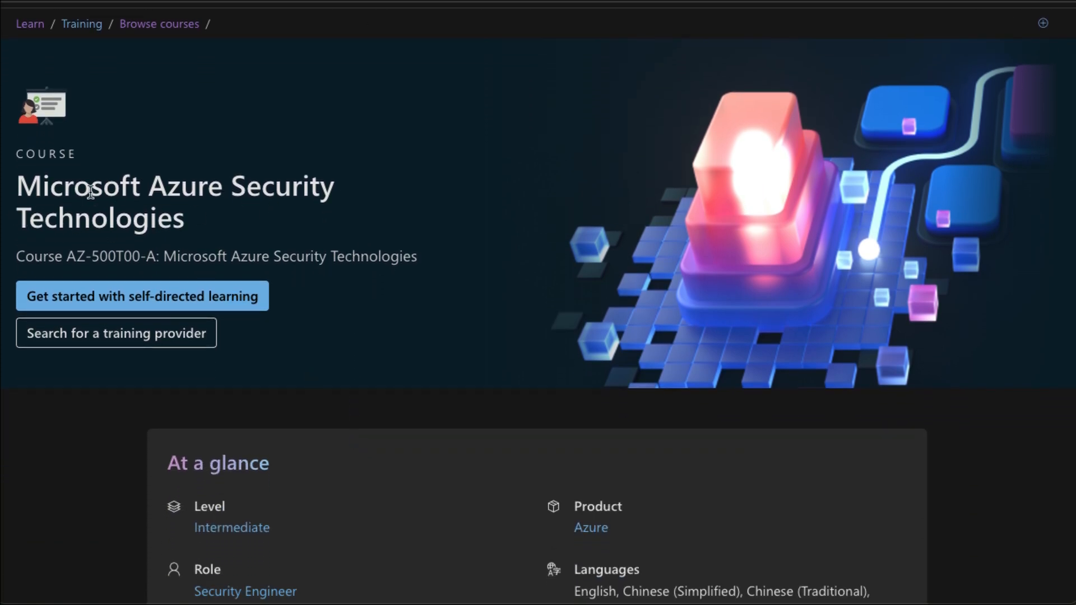
pyautogui.moveTo(274, 229)
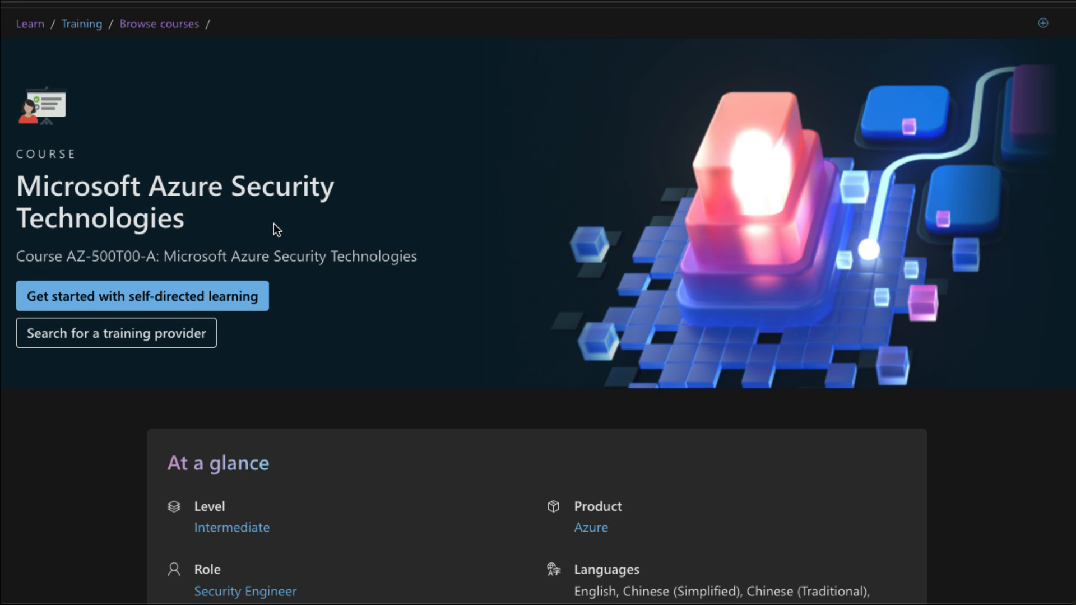
pyautogui.moveTo(411, 368)
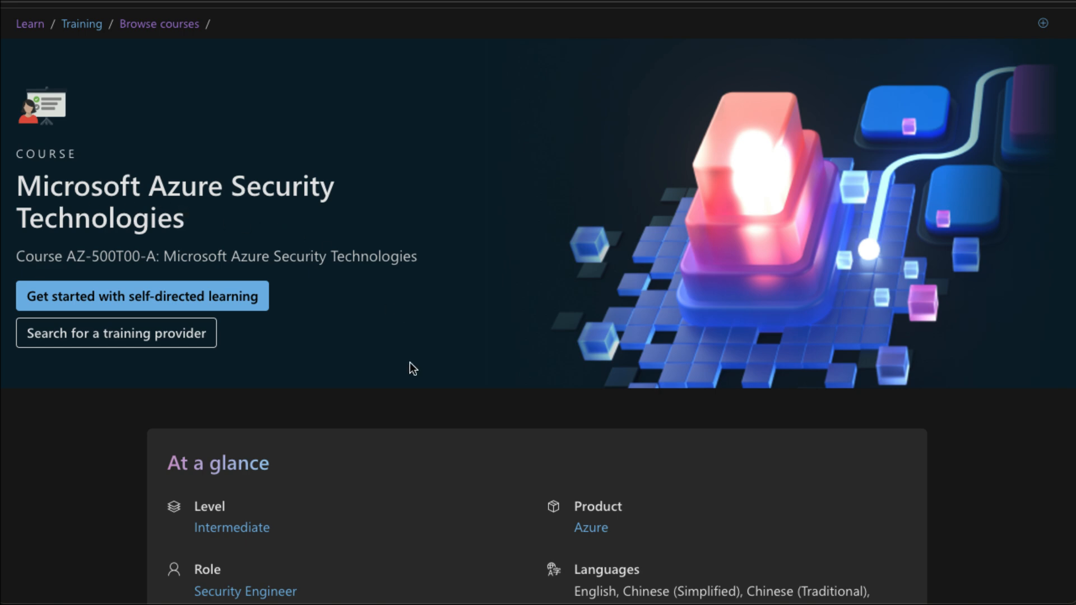
# Step: Scroll past Overview and Audience Profile to the Course Syllabus learning paths
pyautogui.scroll(-3)
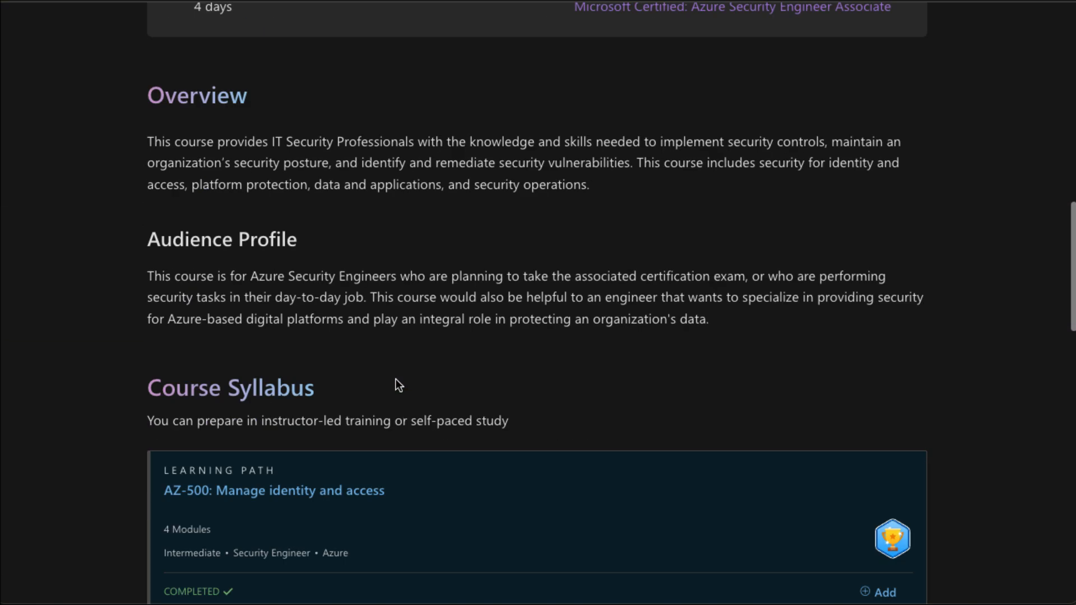
pyautogui.scroll(-3)
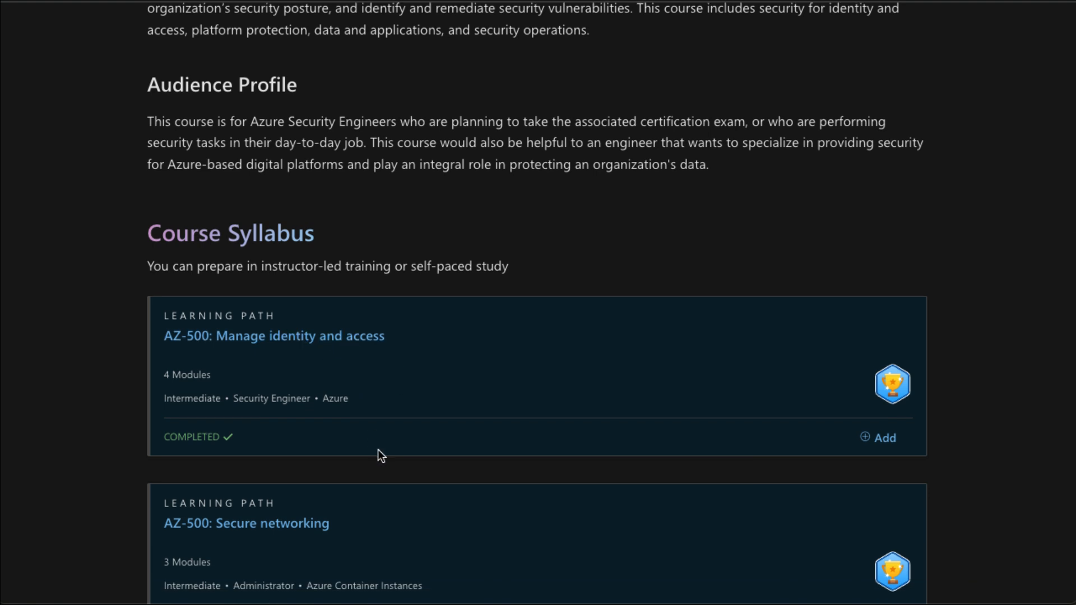
pyautogui.scroll(-3)
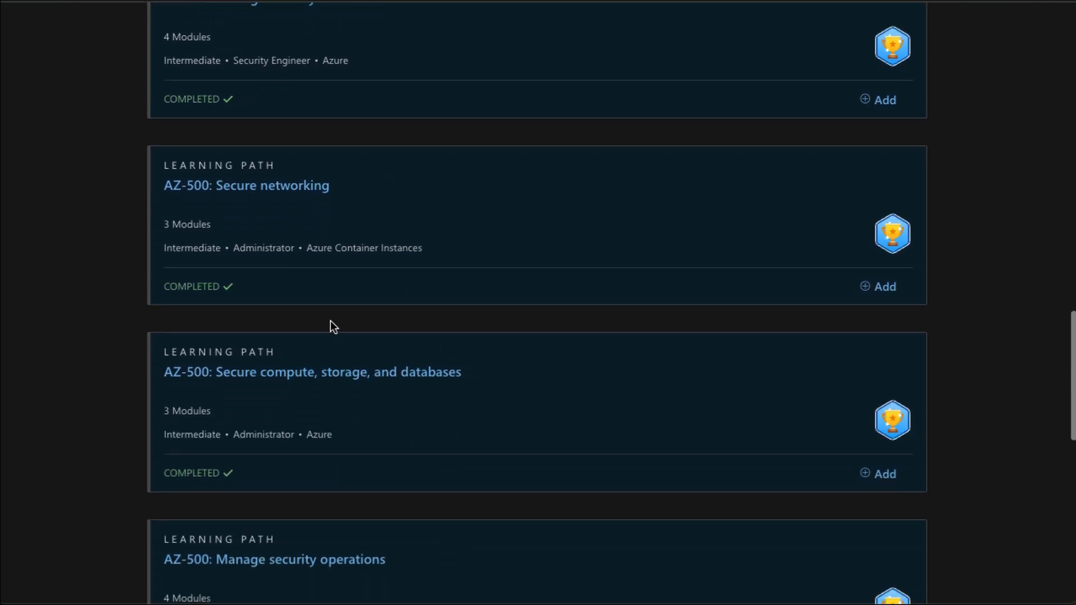
pyautogui.moveTo(451, 507)
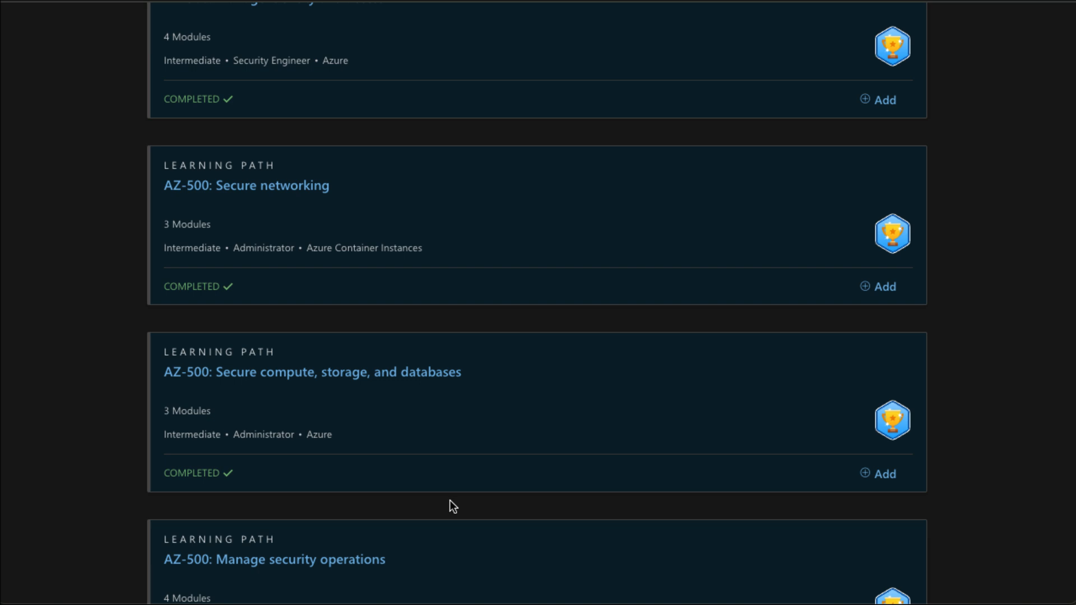
pyautogui.scroll(-3)
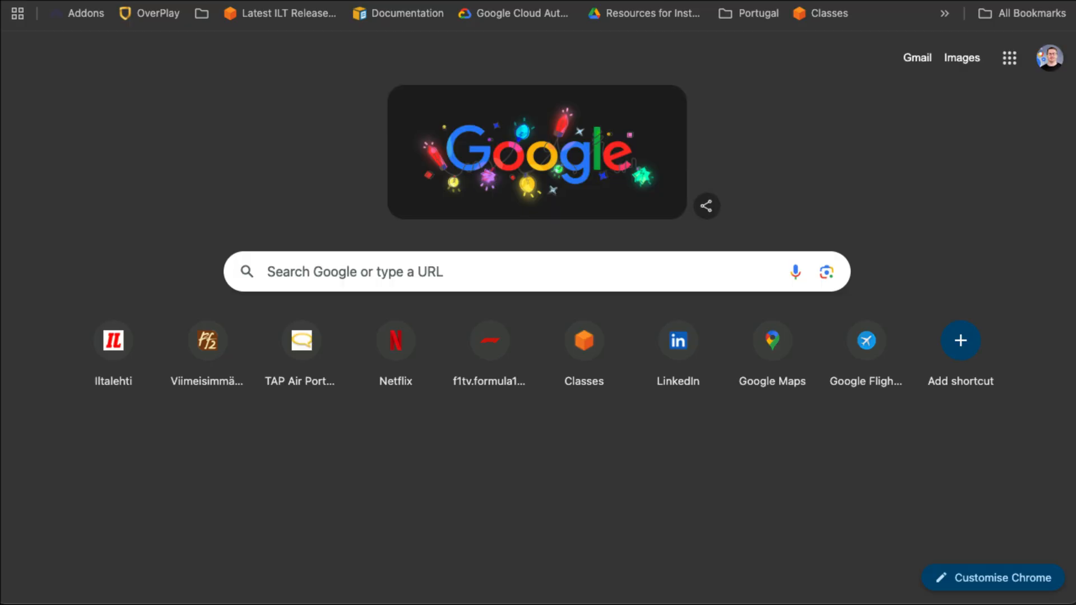
# Step: Search Google for 'github az-500'
pyautogui.write('github az-500')
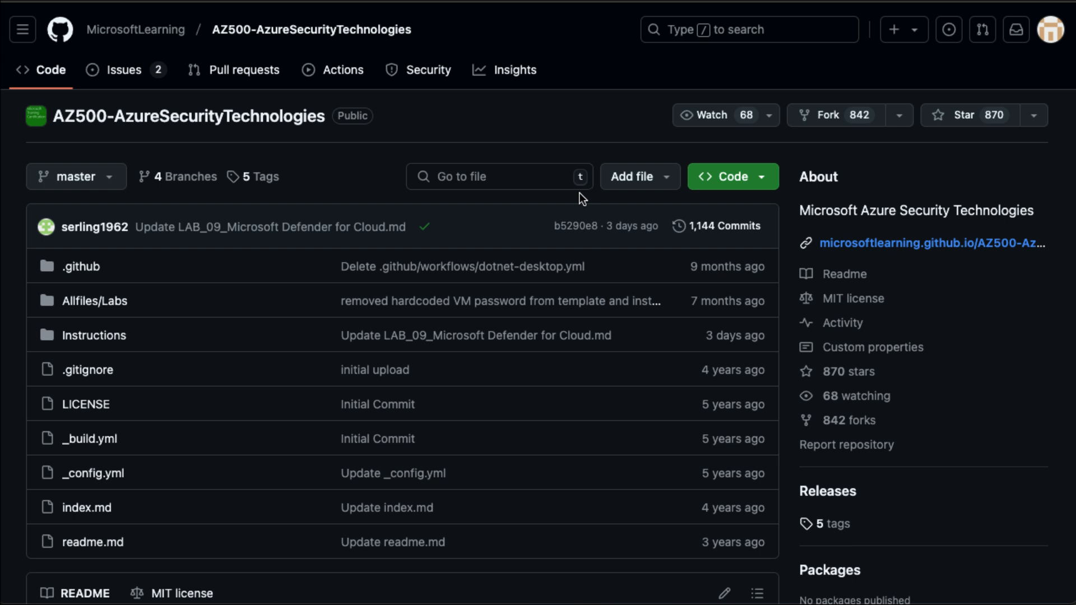
pyautogui.moveTo(271, 173)
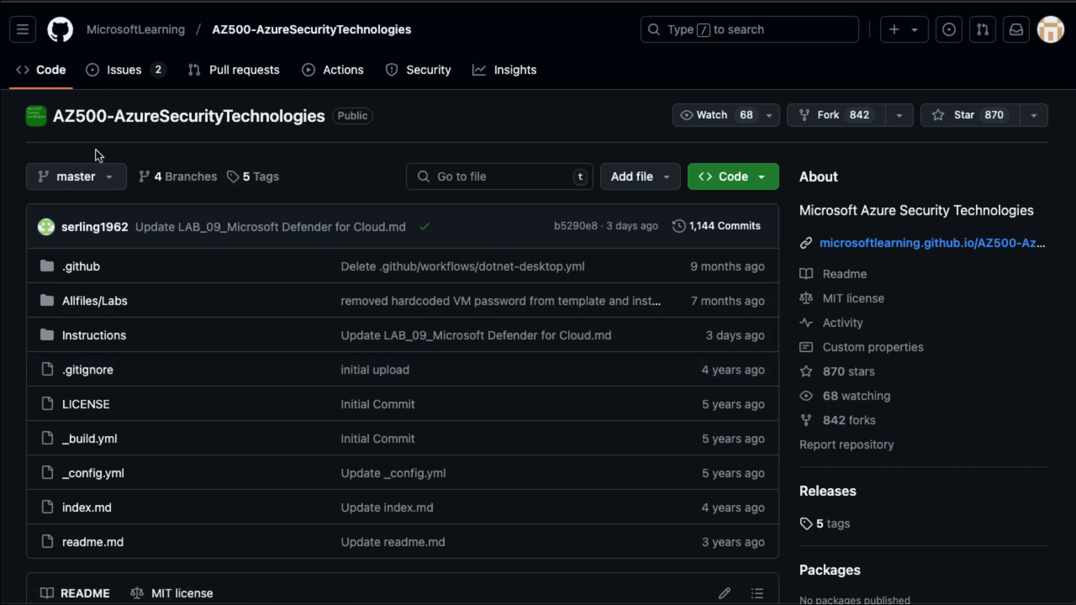
pyautogui.moveTo(127, 133)
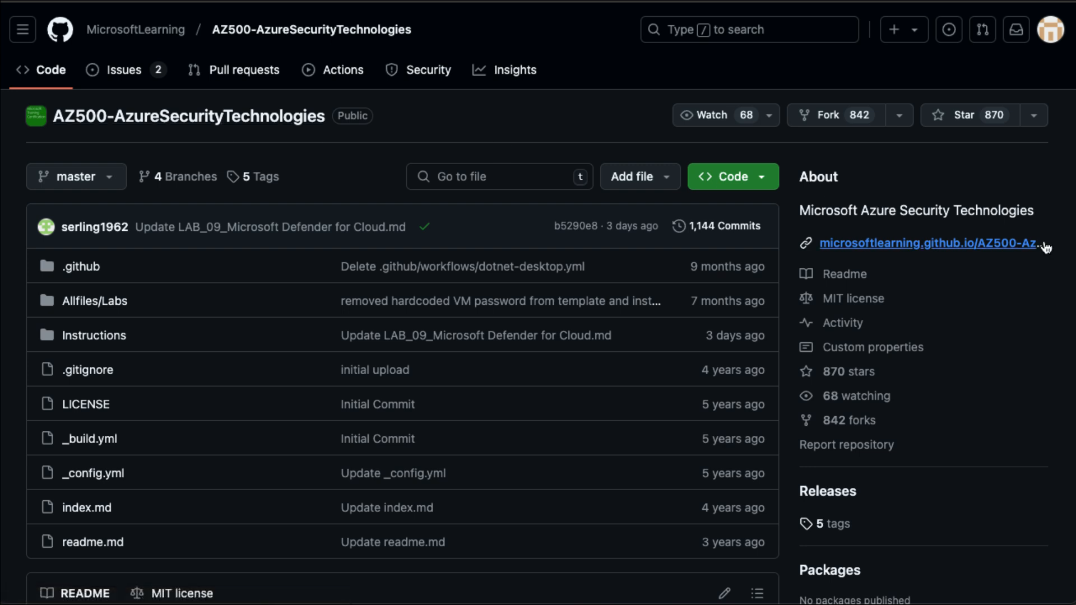
pyautogui.moveTo(842, 255)
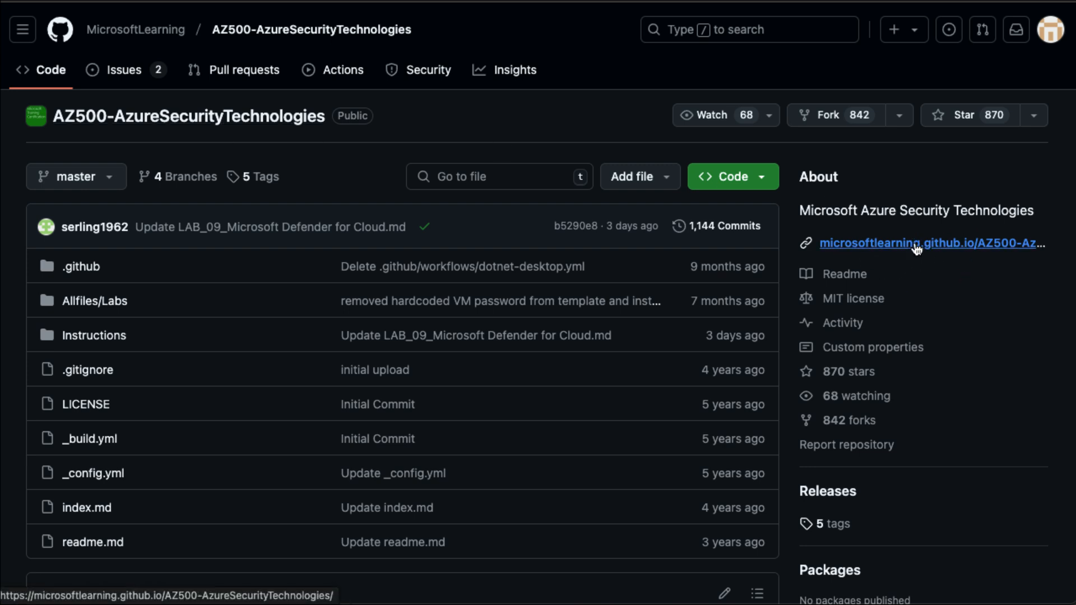
# Step: Open the microsoftlearning.github.io content directory and scroll down its Labs table
pyautogui.click(924, 243)
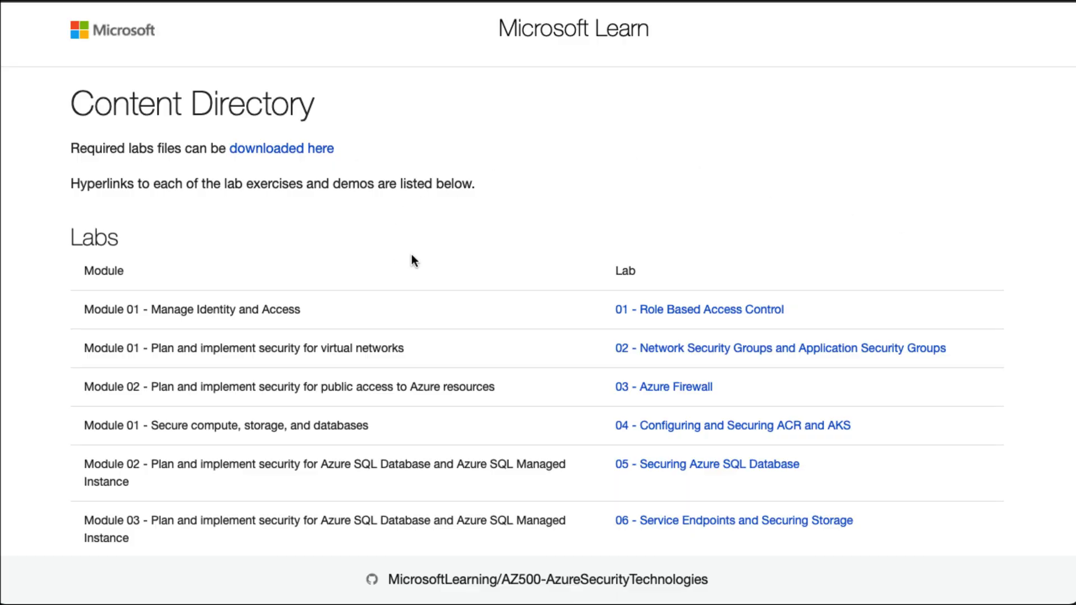
pyautogui.moveTo(287, 158)
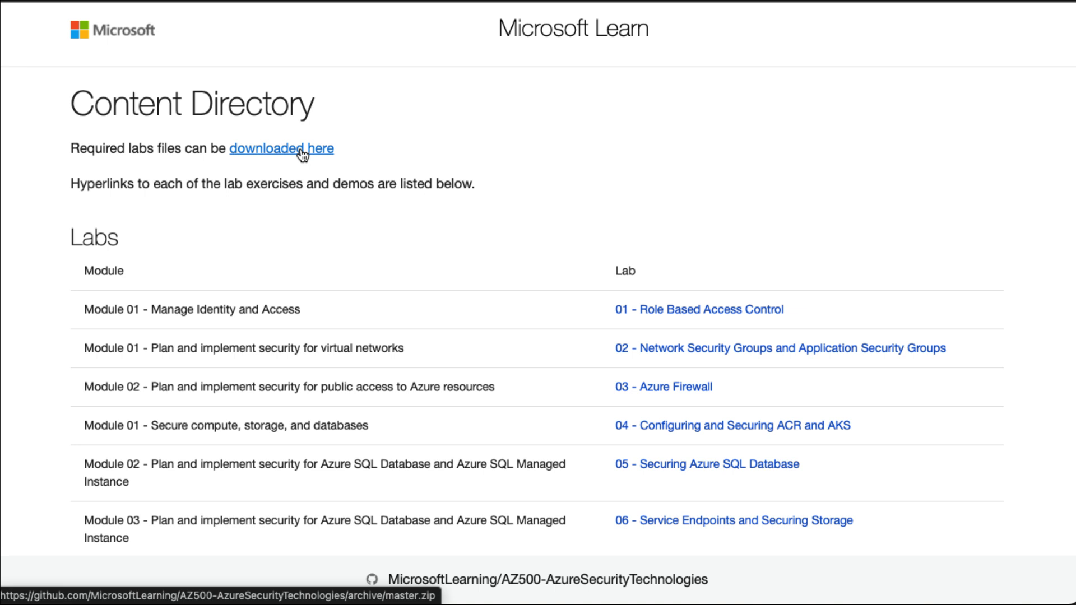
pyautogui.scroll(-3)
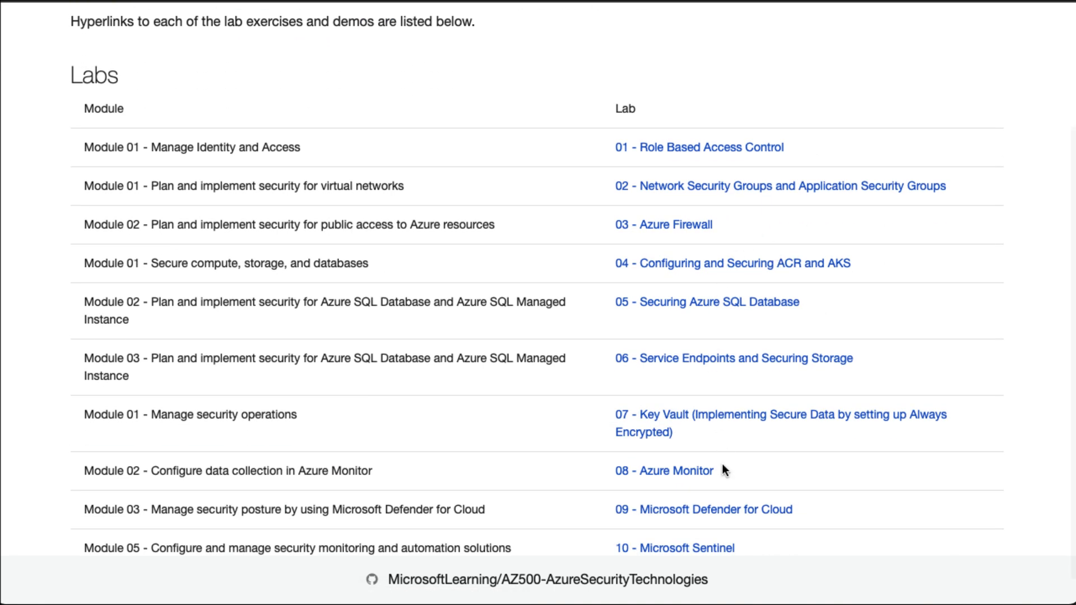